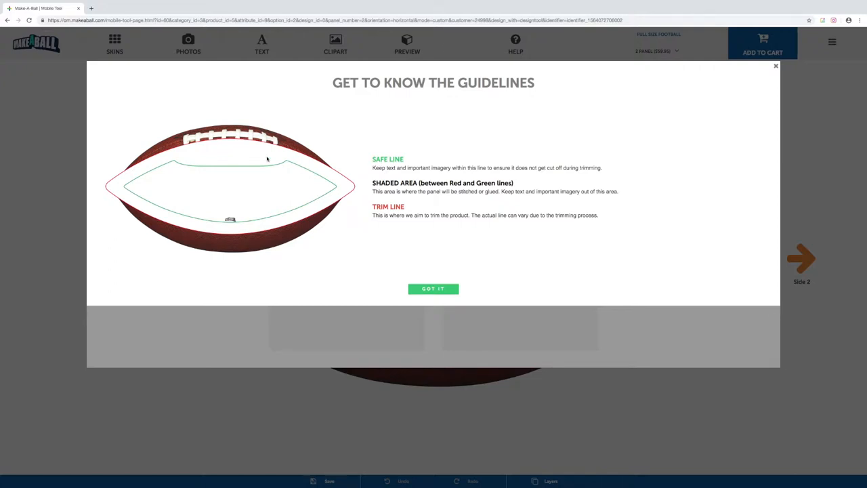
pyautogui.moveTo(92, 88)
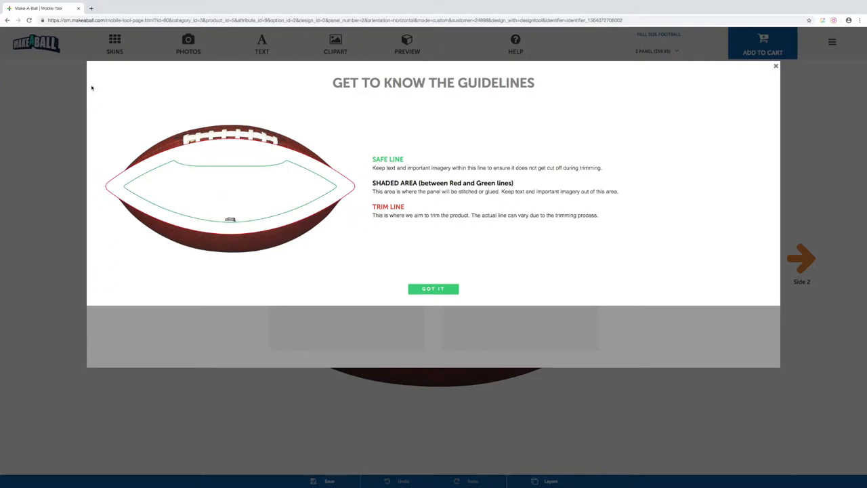
pyautogui.moveTo(195, 247)
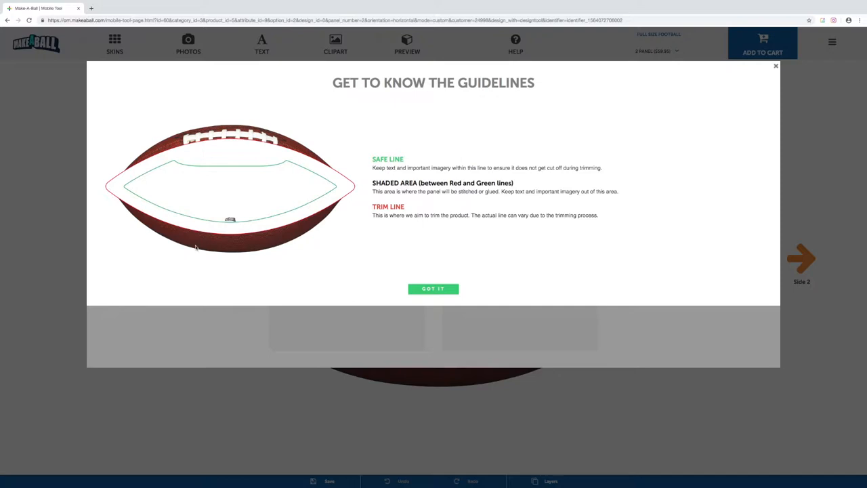
pyautogui.moveTo(412, 201)
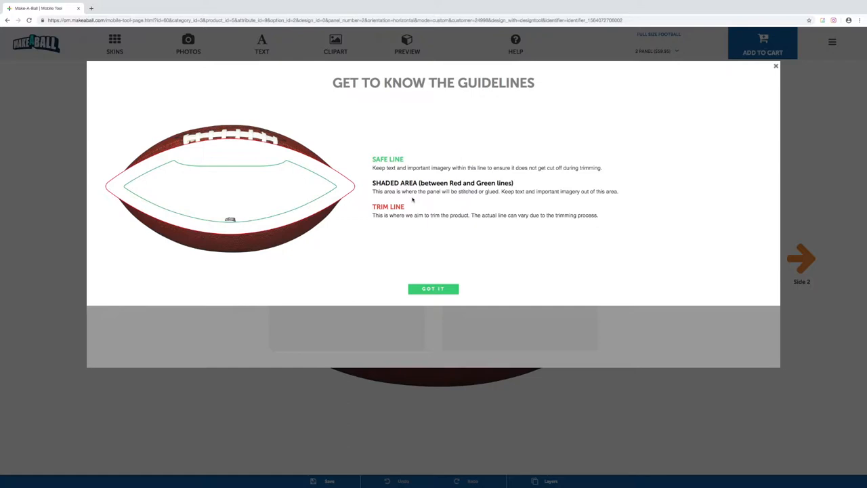
pyautogui.moveTo(137, 197)
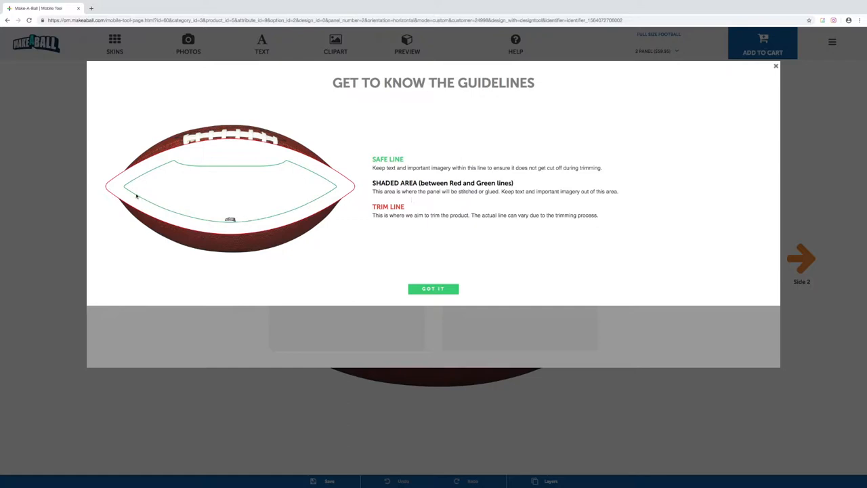
pyautogui.moveTo(293, 165)
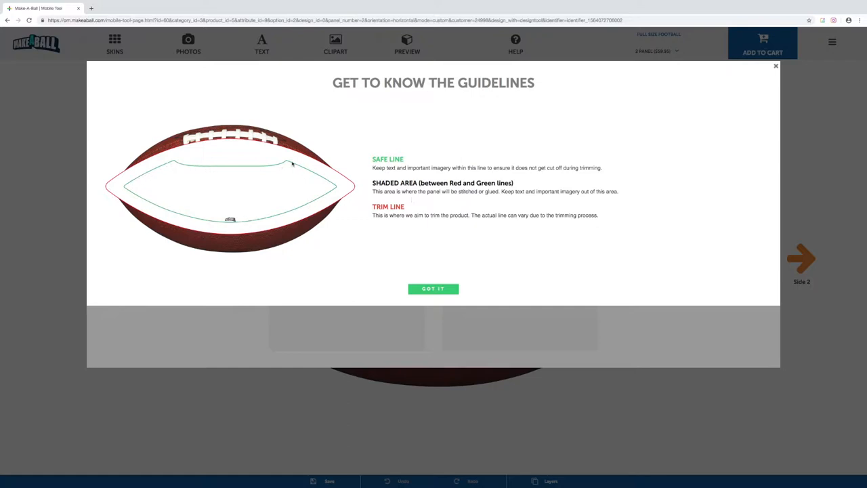
pyautogui.moveTo(223, 225)
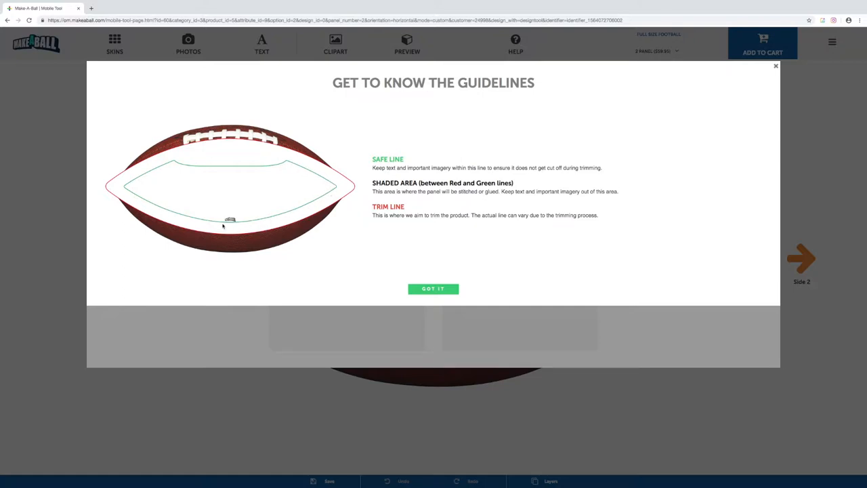
pyautogui.moveTo(201, 223)
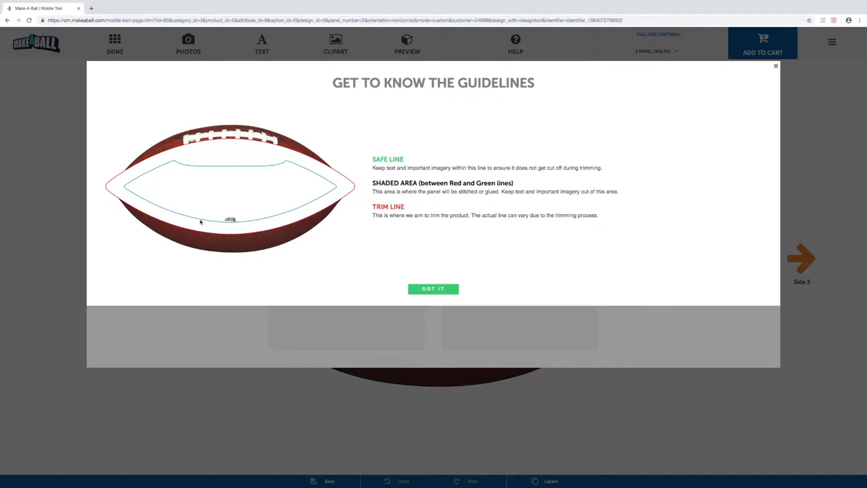
pyautogui.moveTo(168, 165)
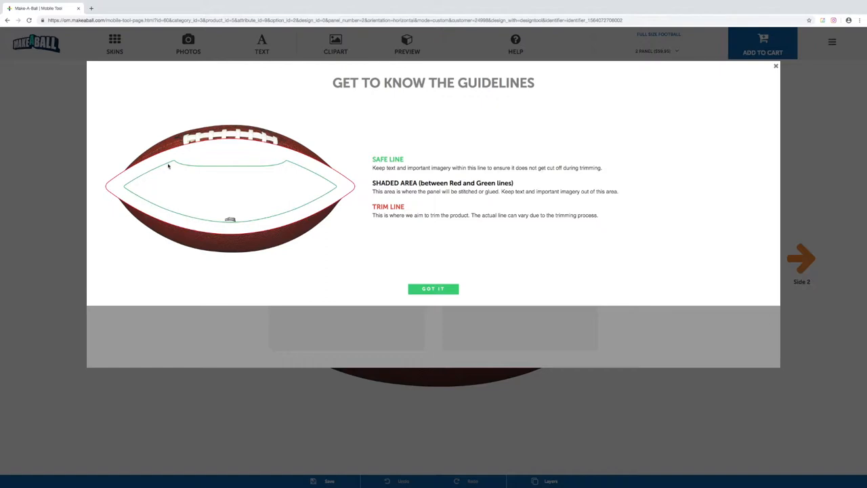
pyautogui.moveTo(291, 162)
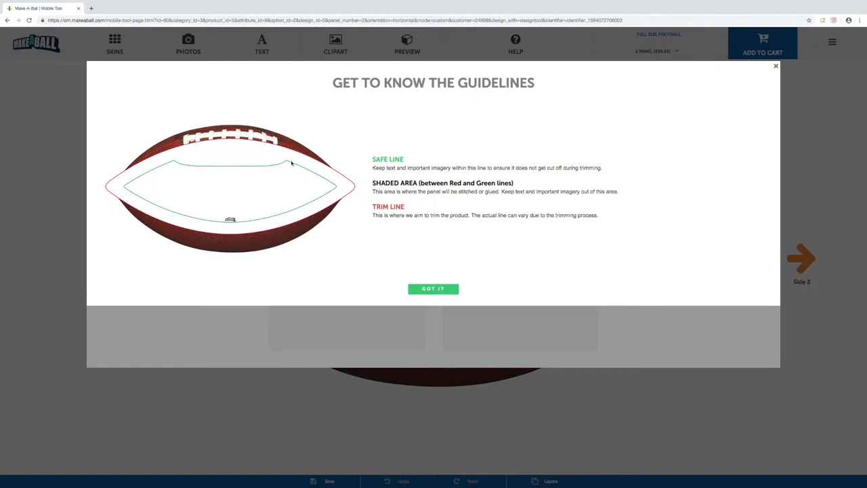
pyautogui.moveTo(328, 186)
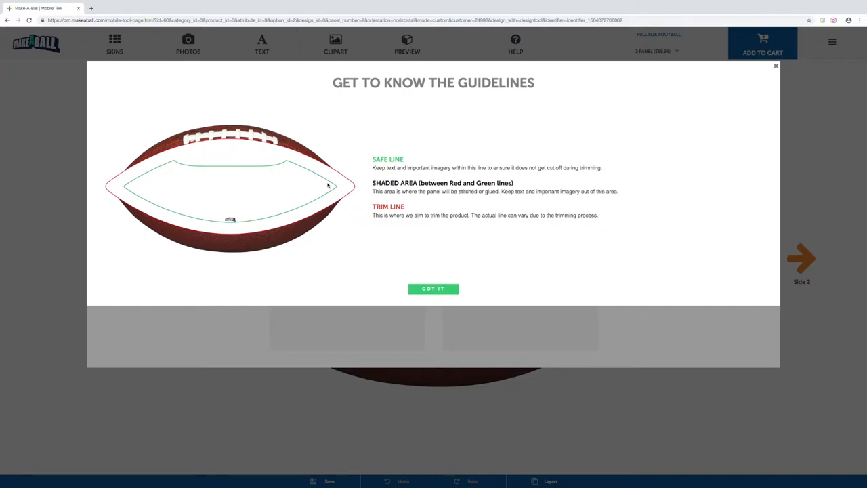
pyautogui.moveTo(303, 177)
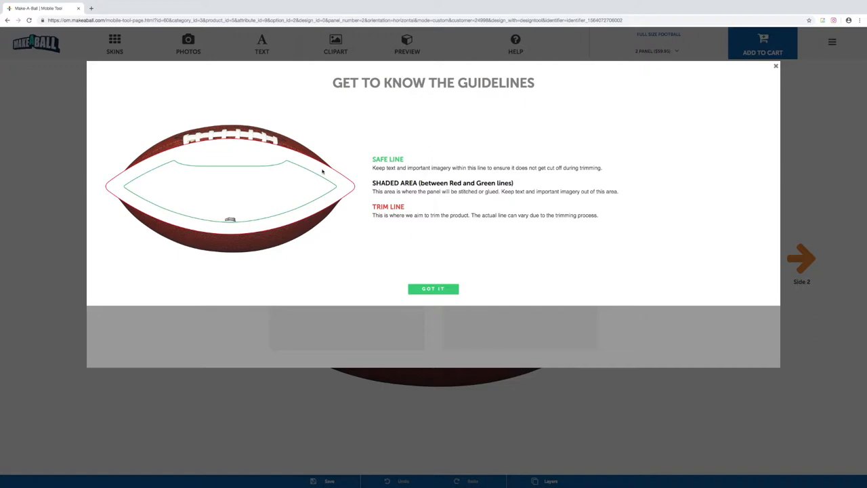
pyautogui.moveTo(271, 200)
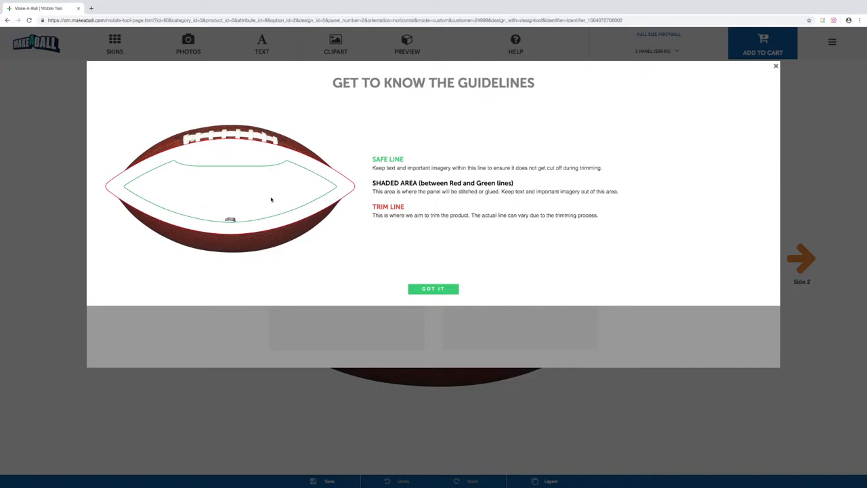
pyautogui.moveTo(115, 178)
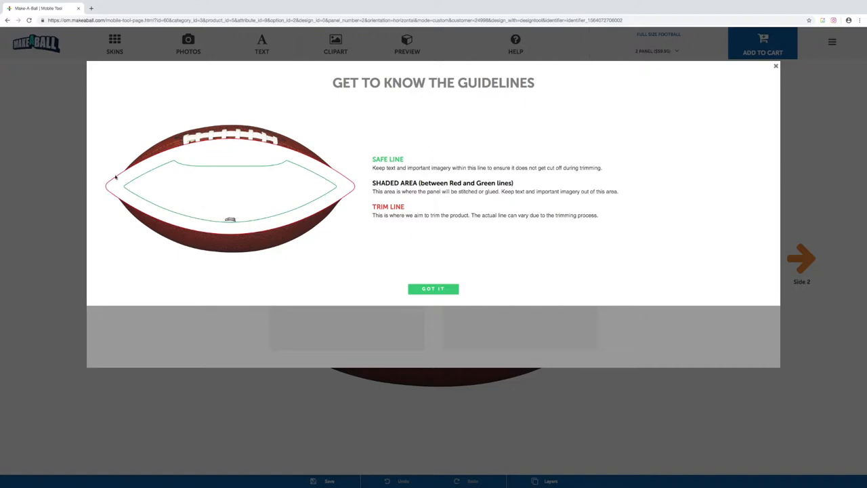
pyautogui.moveTo(341, 205)
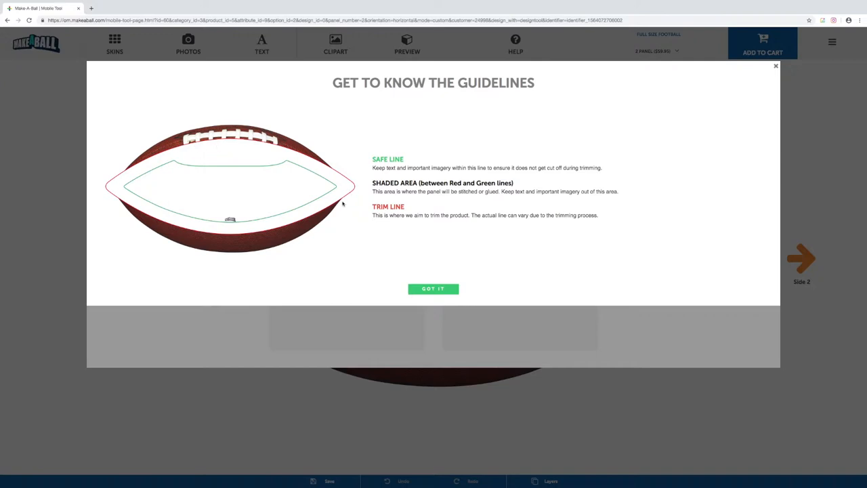
pyautogui.moveTo(140, 165)
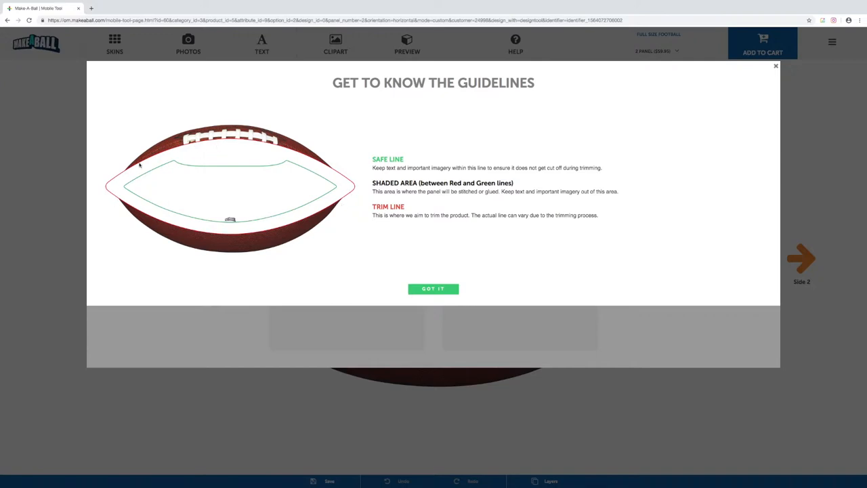
pyautogui.moveTo(223, 148)
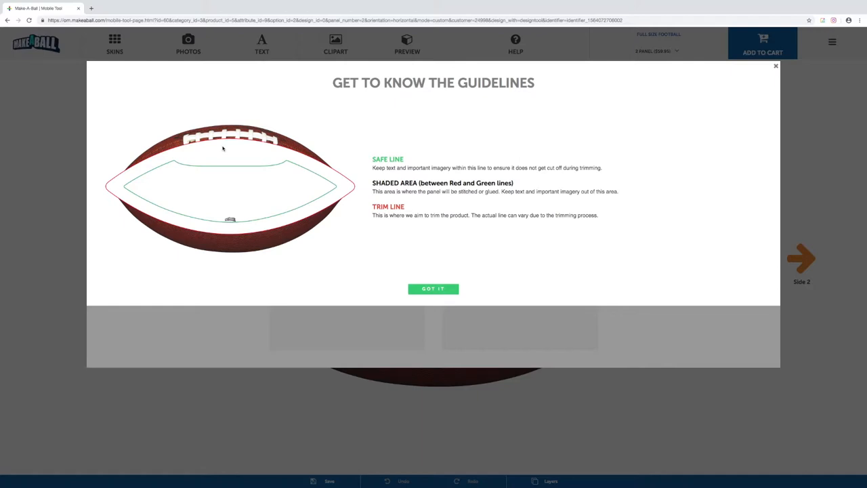
pyautogui.moveTo(395, 163)
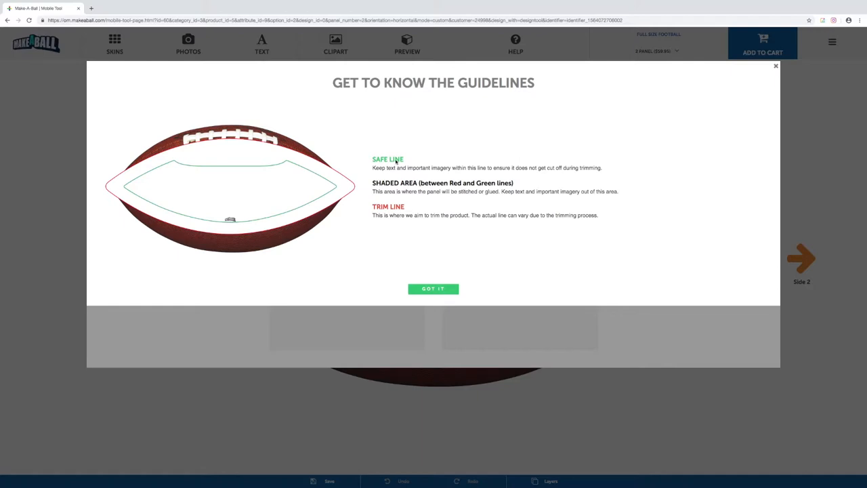
pyautogui.moveTo(332, 177)
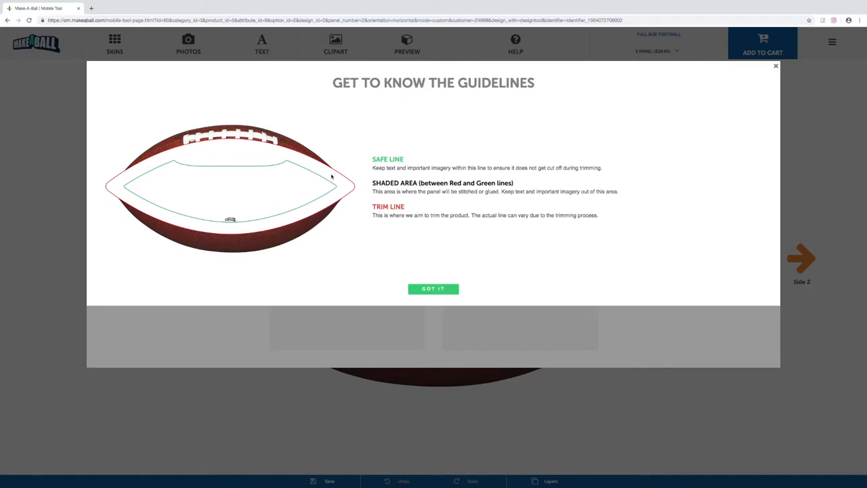
pyautogui.moveTo(211, 171)
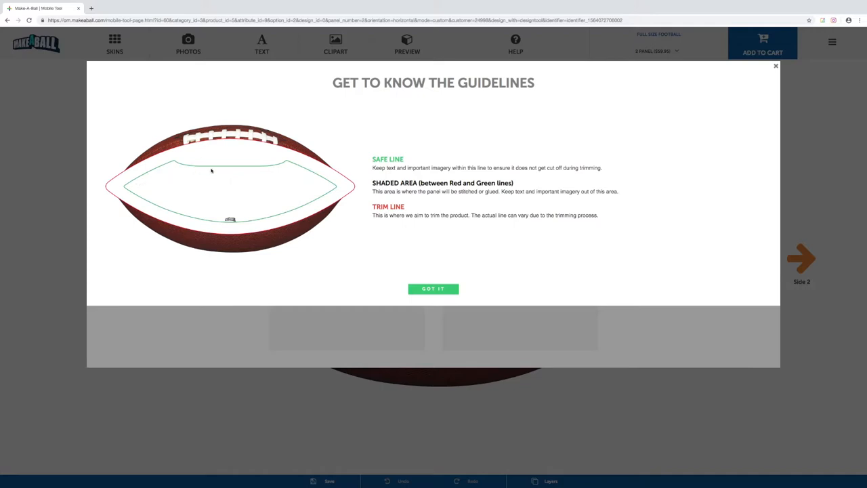
pyautogui.moveTo(189, 153)
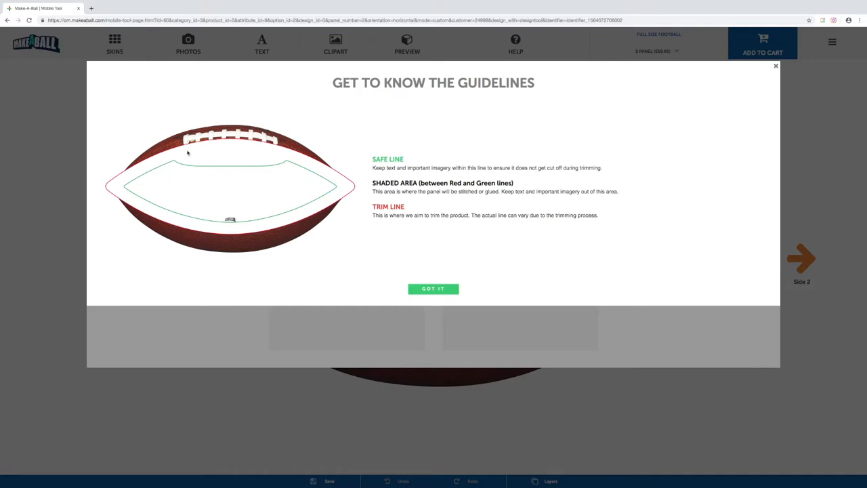
pyautogui.moveTo(184, 158)
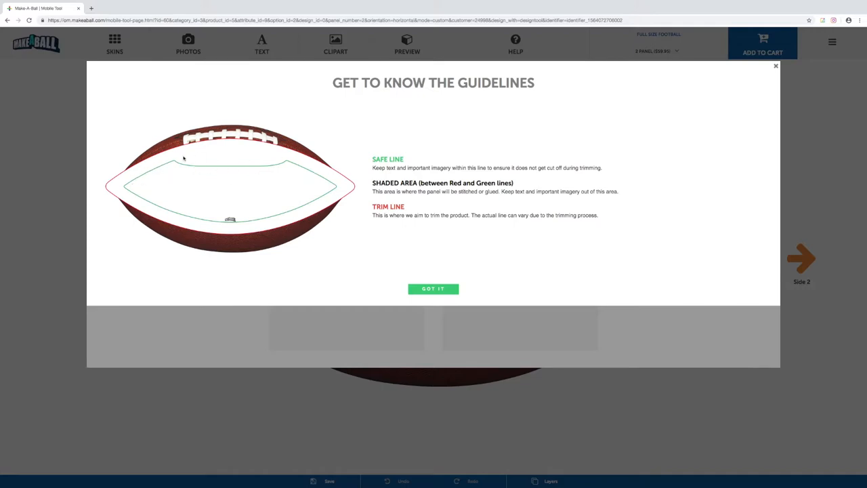
pyautogui.moveTo(358, 190)
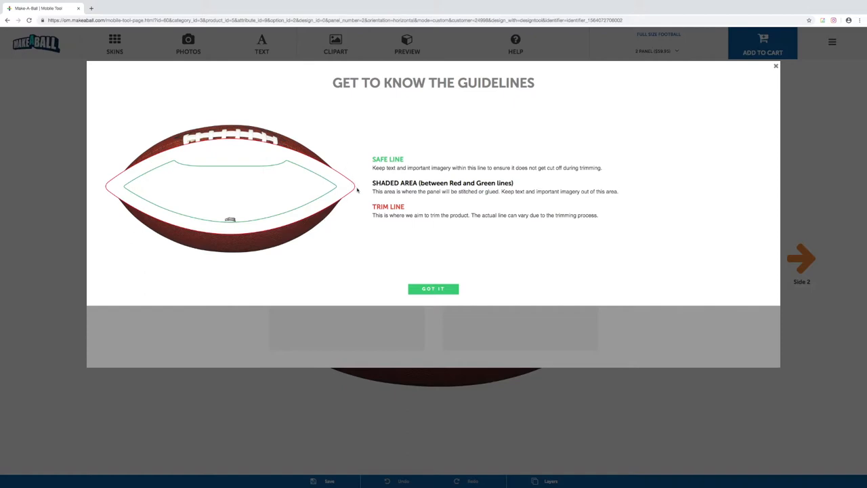
pyautogui.moveTo(133, 185)
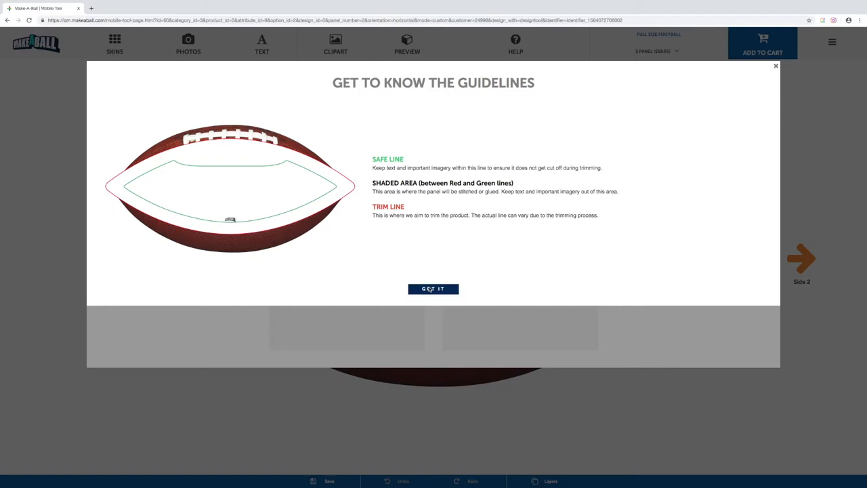
# Dismiss the guidelines overview with 'Got it' to reveal the blank side 1 panel.
pyautogui.click(434, 288)
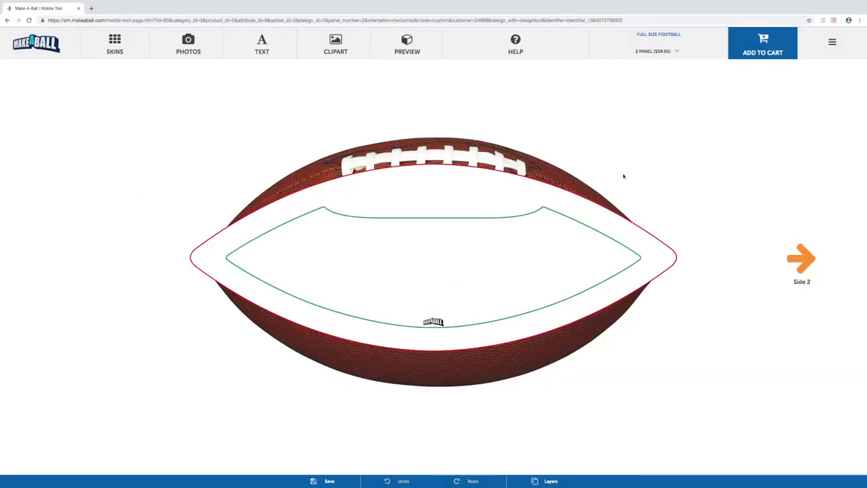
pyautogui.moveTo(376, 347)
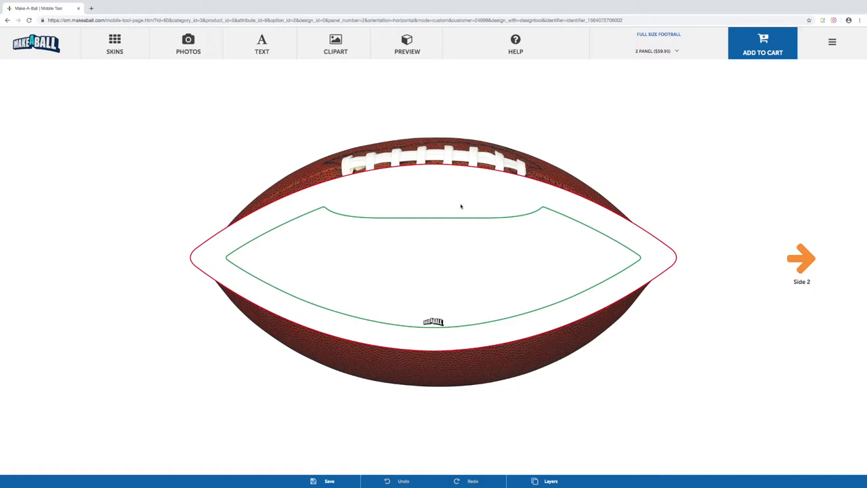
pyautogui.moveTo(152, 92)
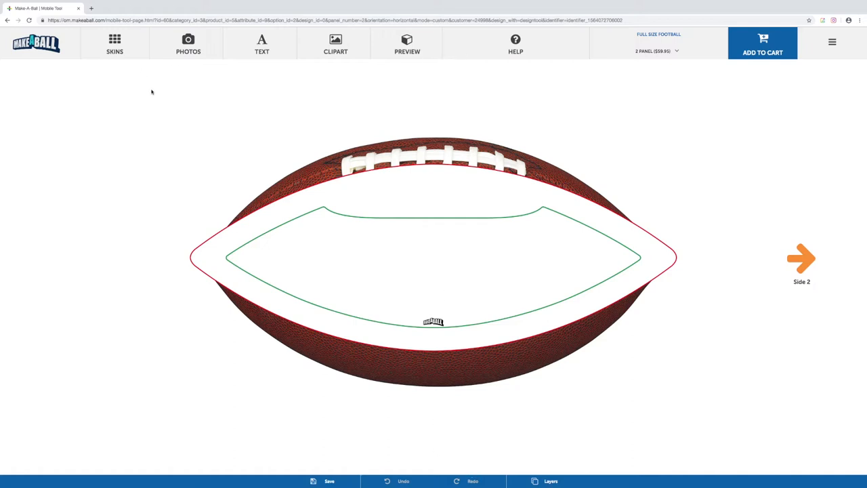
pyautogui.moveTo(206, 75)
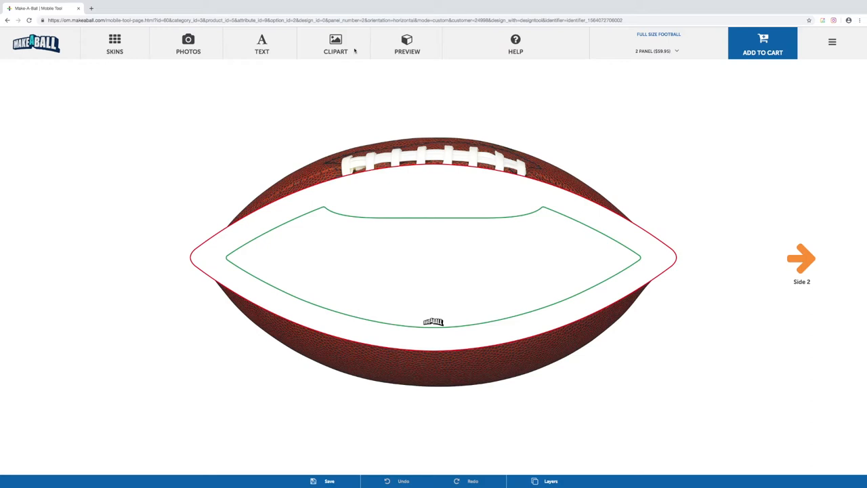
pyautogui.moveTo(197, 70)
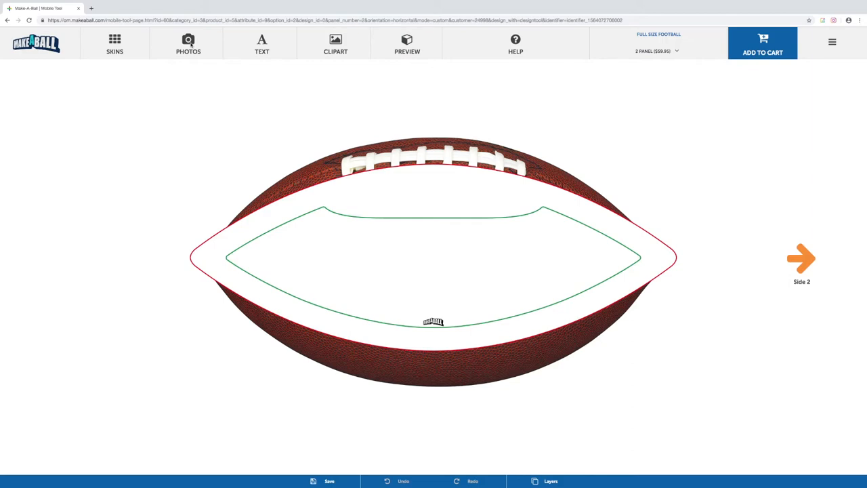
pyautogui.moveTo(276, 48)
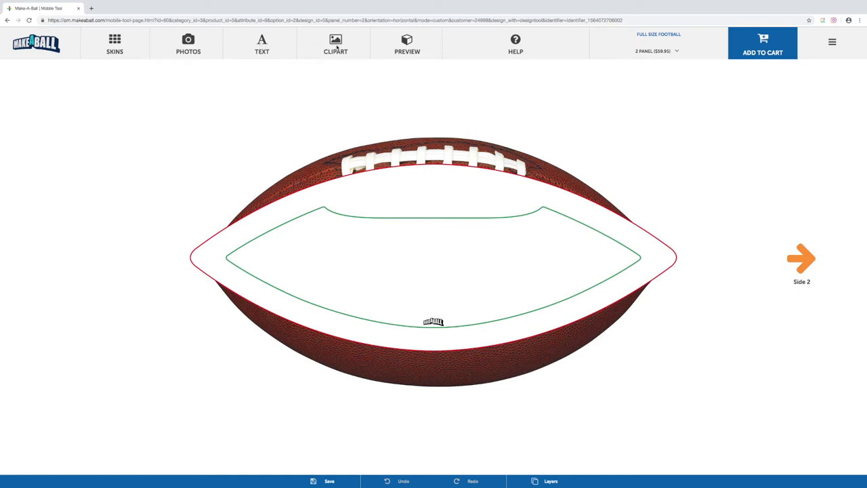
pyautogui.moveTo(350, 358)
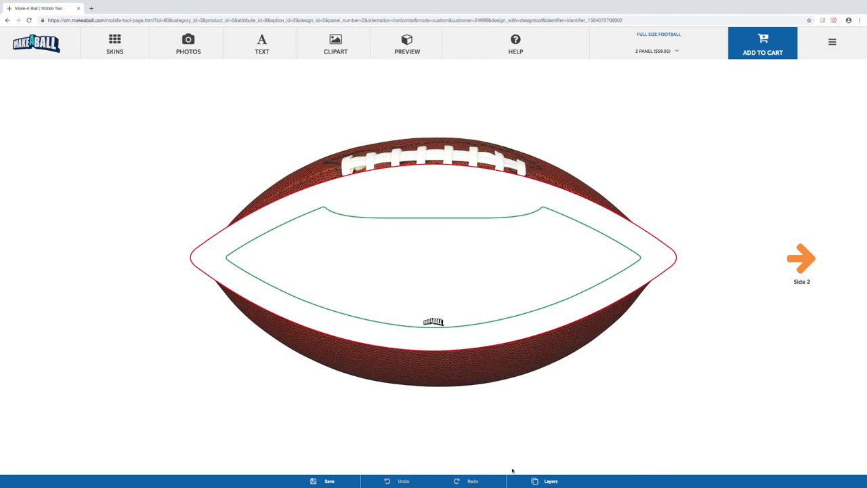
pyautogui.moveTo(109, 77)
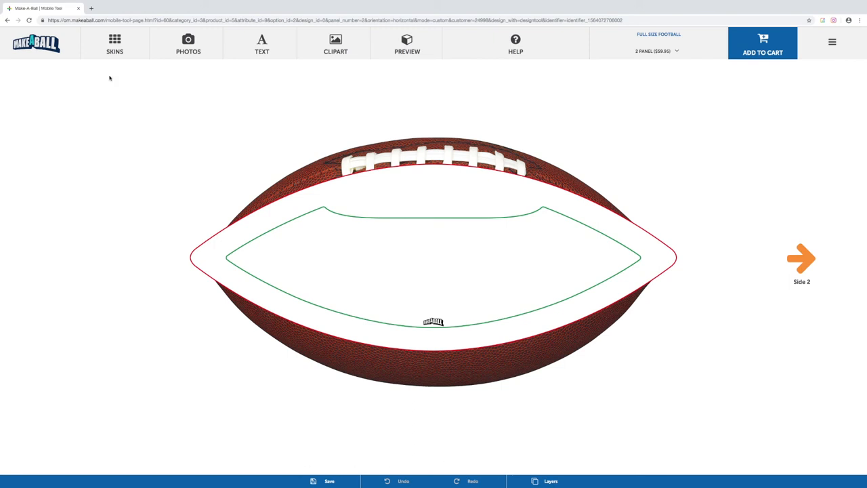
pyautogui.moveTo(322, 39)
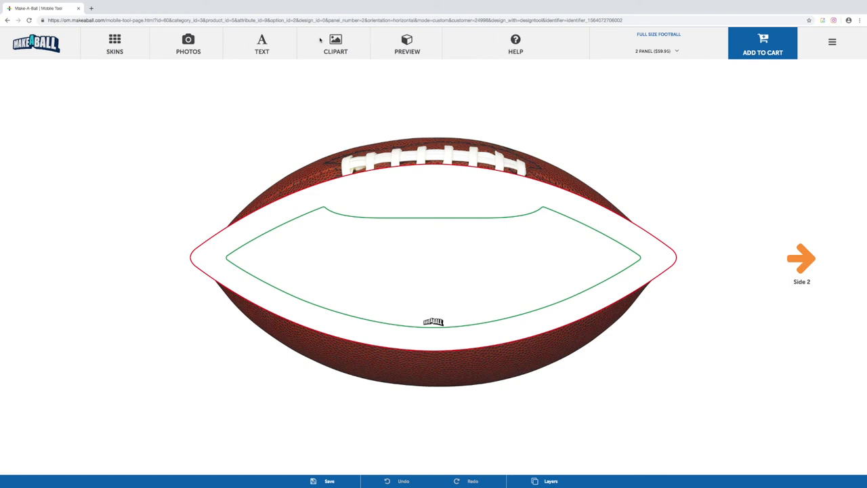